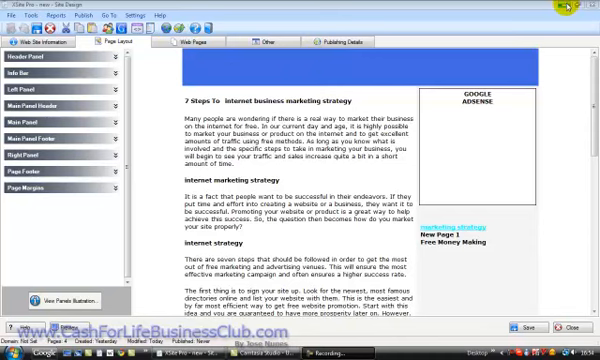
Launch XHeader from the XSitePro site editor and reach its welcome splash screen.
click(564, 8)
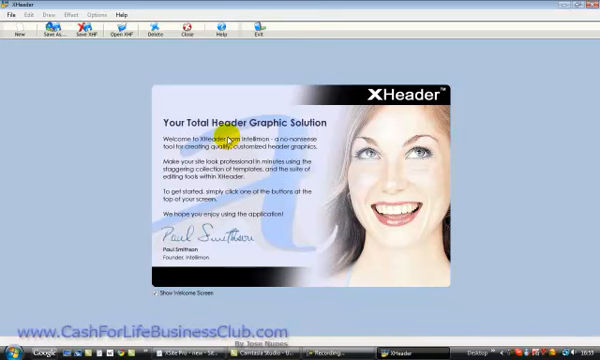
mouse_move(144, 104)
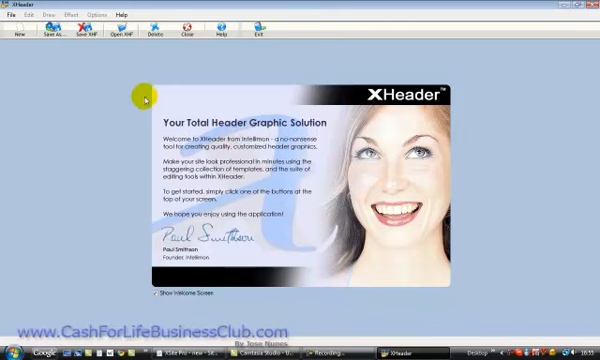
Dismiss the welcome screen and scroll the template library down to the Money1 header designs.
click(16, 28)
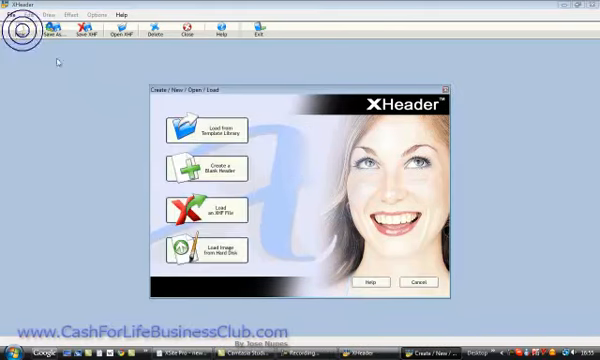
mouse_move(208, 130)
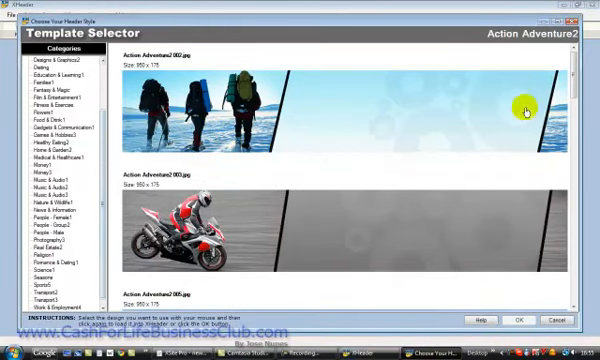
scroll(down, 3)
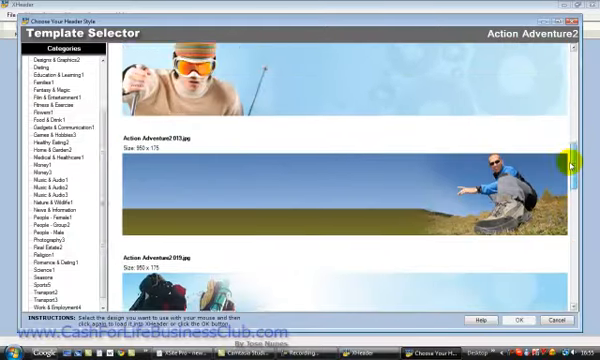
scroll(down, 3)
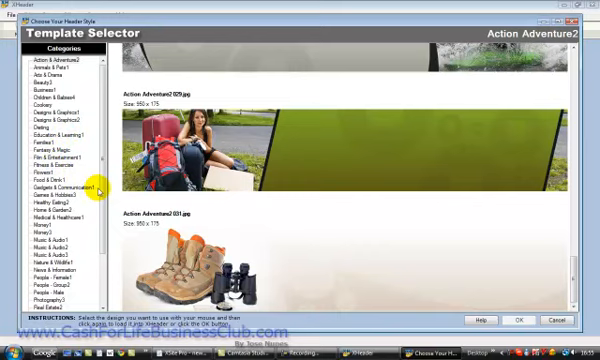
scroll(down, 3)
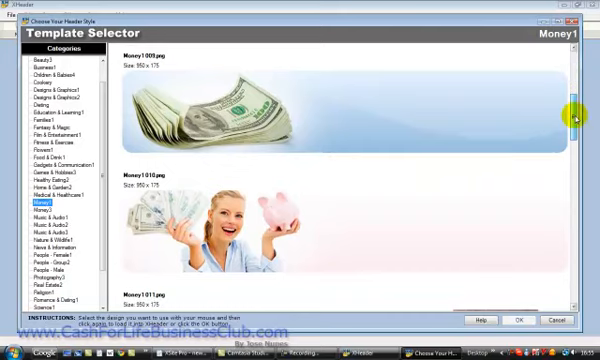
scroll(down, 3)
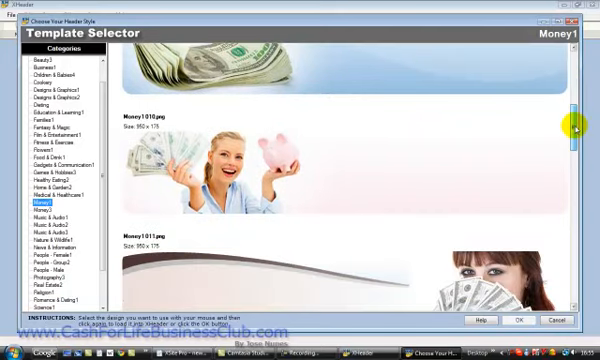
scroll(down, 3)
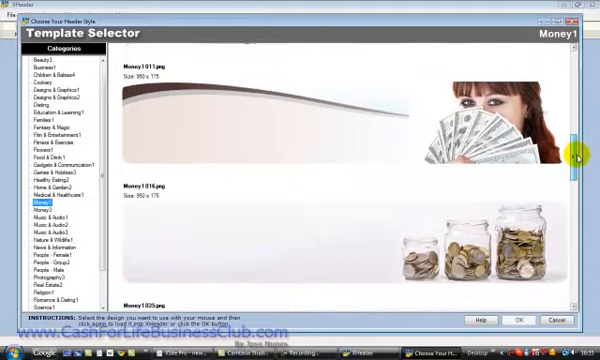
scroll(down, 3)
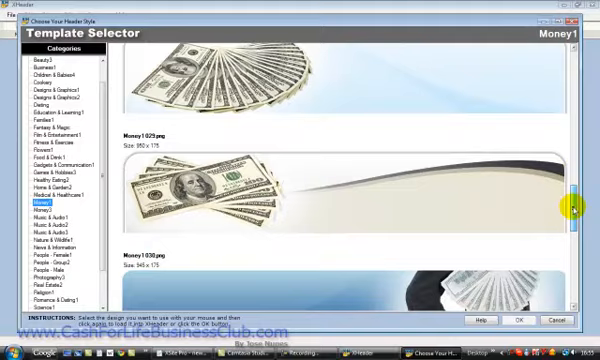
scroll(down, 3)
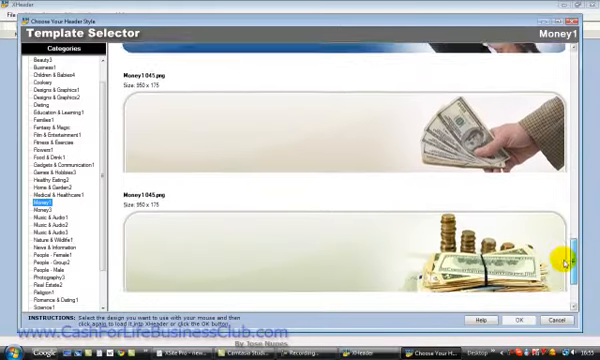
scroll(down, 3)
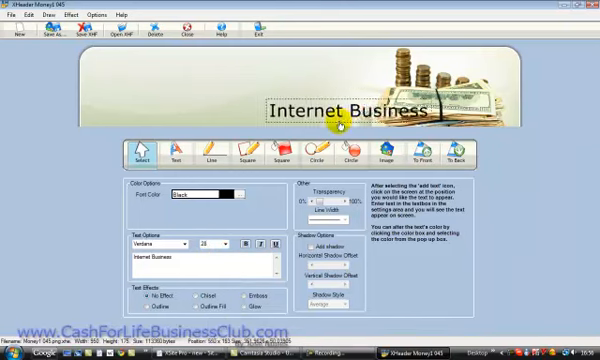
Move the 'Internet Business' title to the upper left and set its font to Times New Roman.
drag(344, 110, 410, 90)
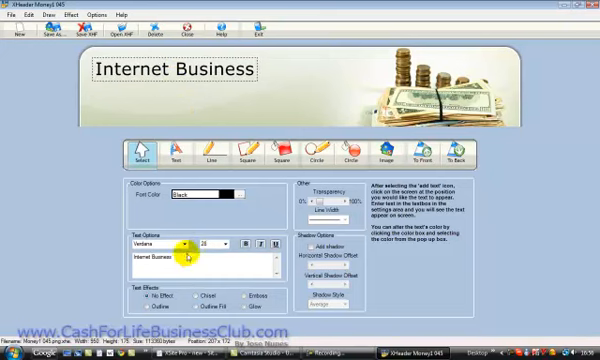
click(190, 242)
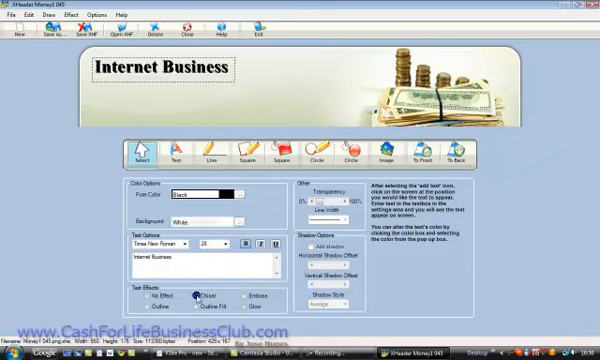
click(224, 296)
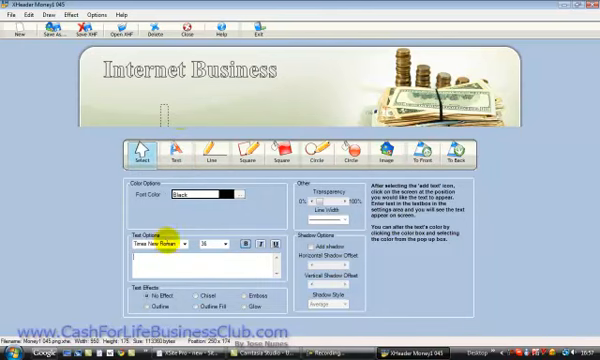
text(www)
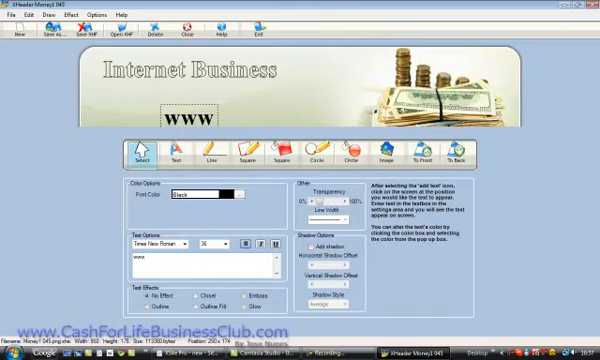
text(.yourwebsit)
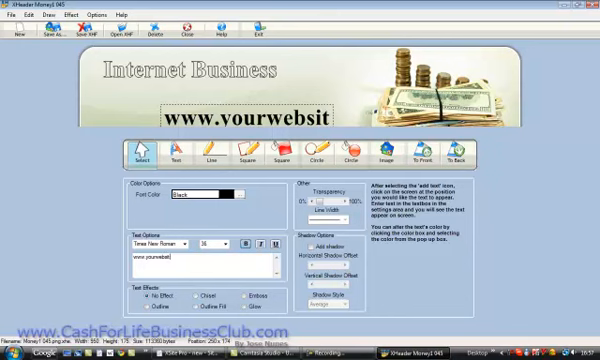
text(e.com)
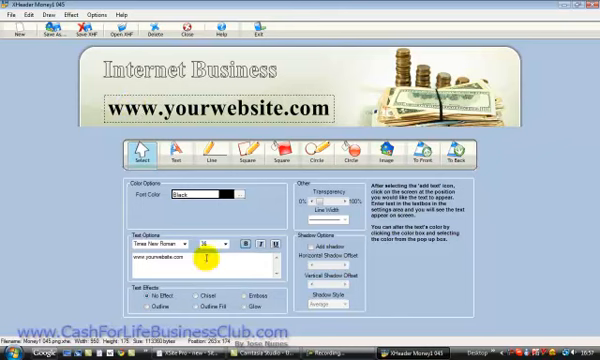
click(228, 244)
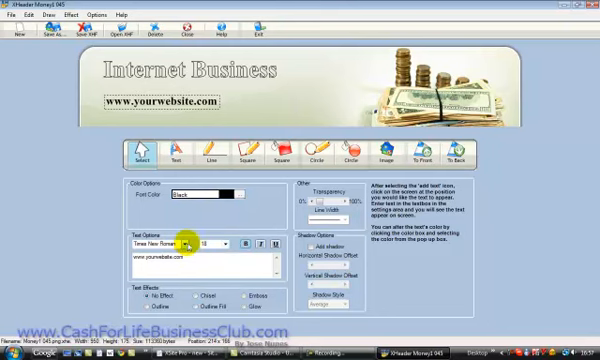
click(184, 244)
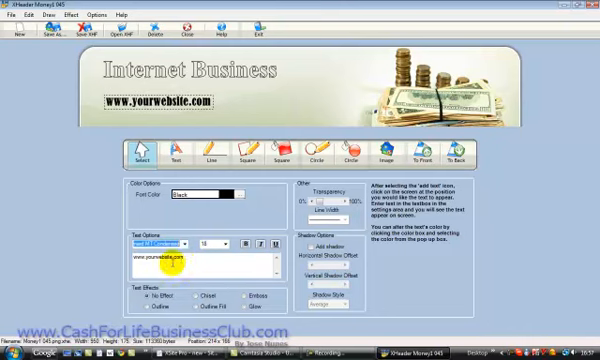
Browse the font list for the website address line.
click(212, 244)
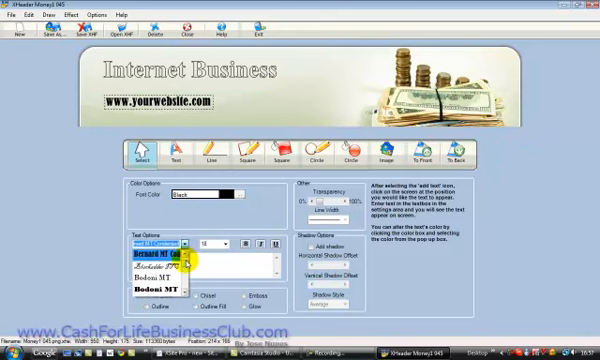
scroll(down, 3)
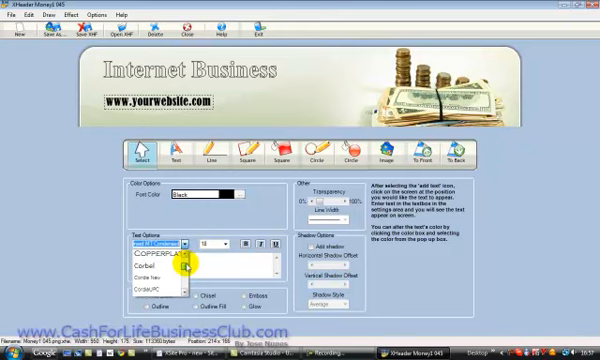
scroll(down, 3)
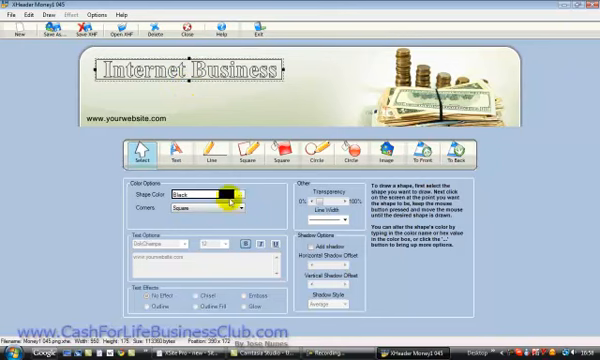
Adjust the title's colour and effect in Text Options for an embossed heading look.
click(232, 206)
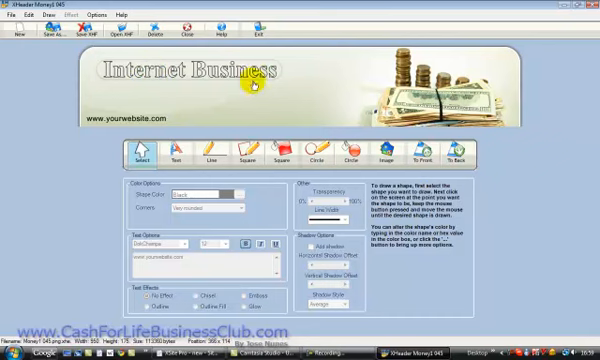
mouse_move(230, 124)
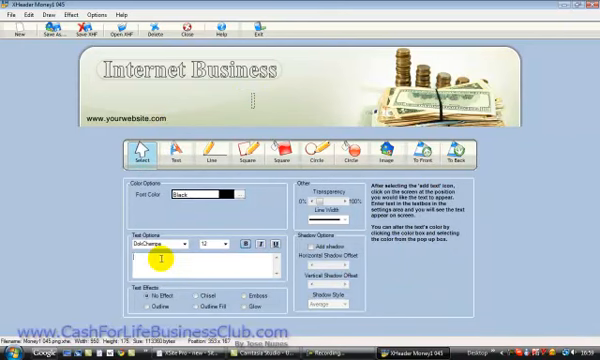
Enter the byline 'By Jos…' as Text2 and apply it beneath the title.
text(By Jose Nunes)
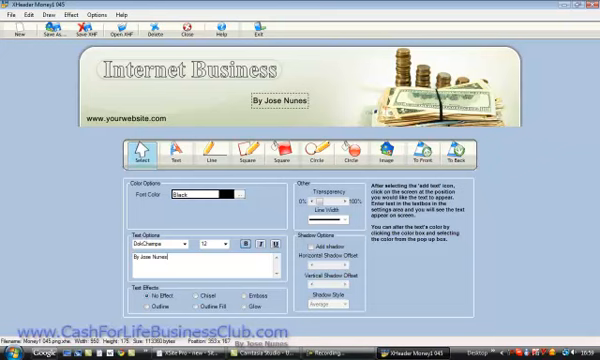
click(228, 244)
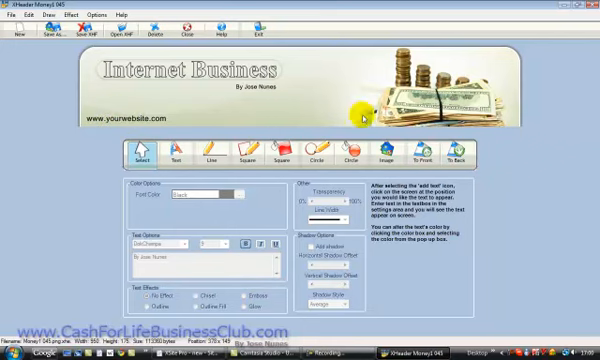
click(130, 116)
text(www.Jmlnunes.com)
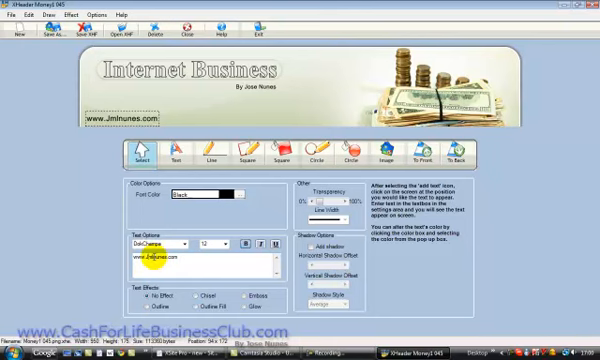
click(156, 256)
text(MLN)
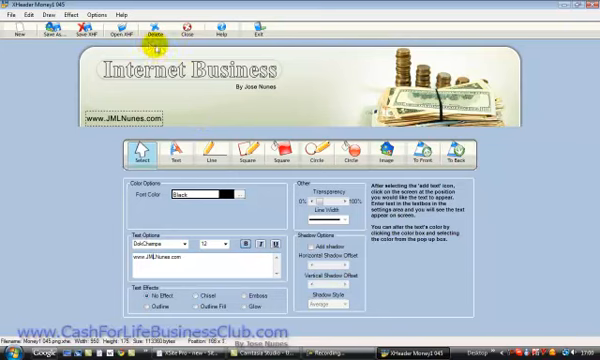
click(68, 28)
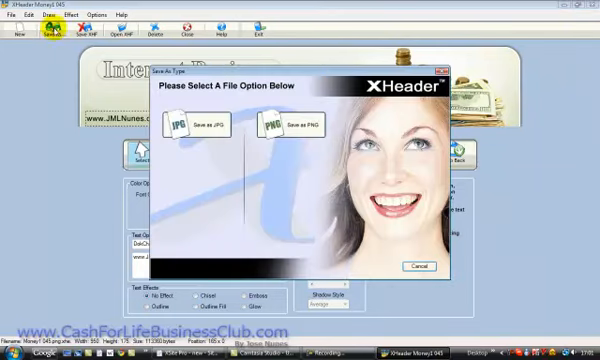
mouse_move(190, 124)
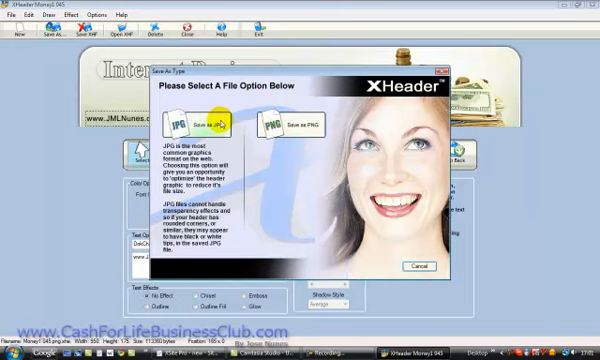
Save the finished header as a JPG image in the chosen folder.
click(272, 122)
text(internet business)
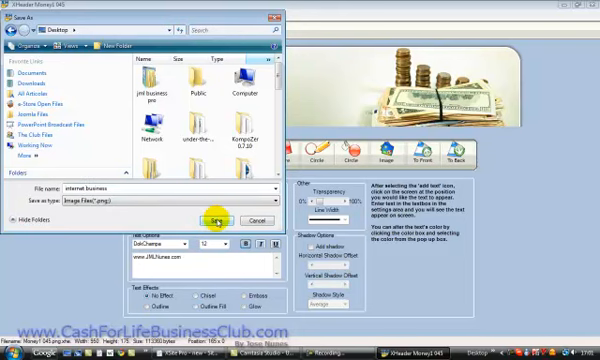
click(228, 220)
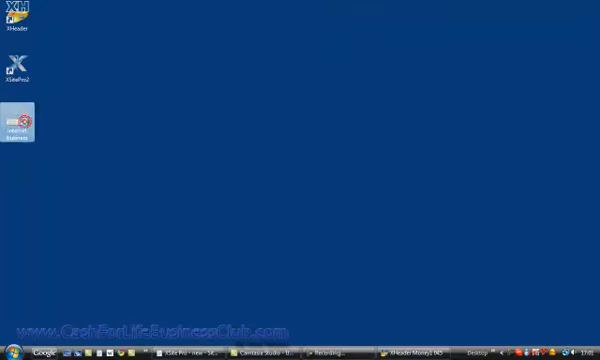
Open the saved header image from the desktop in Windows Photo Gallery.
right_click(18, 124)
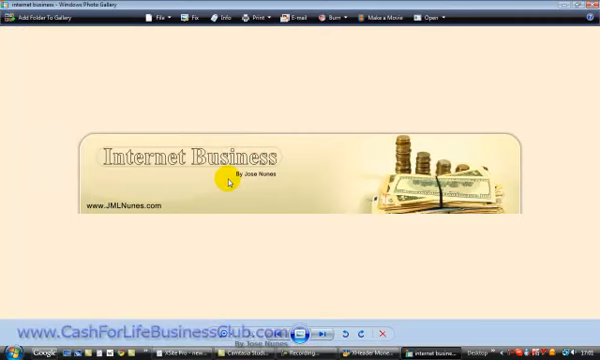
mouse_move(230, 196)
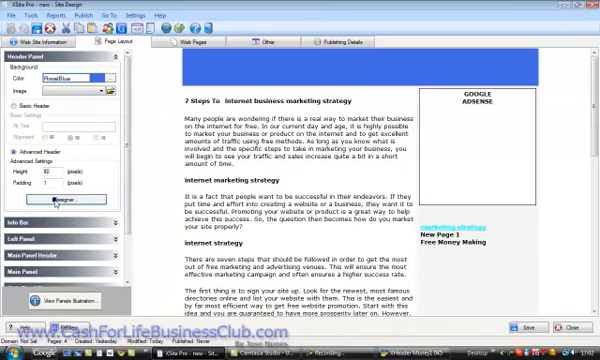
Insert the saved header image into the site's Header Html area in XSitePro.
click(76, 204)
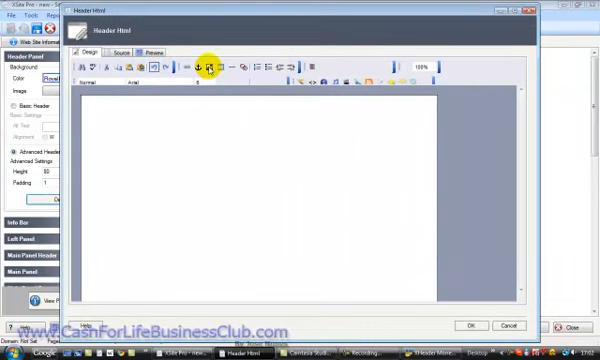
click(206, 64)
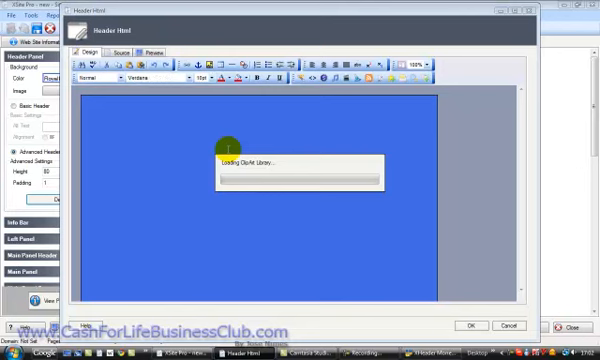
mouse_move(412, 120)
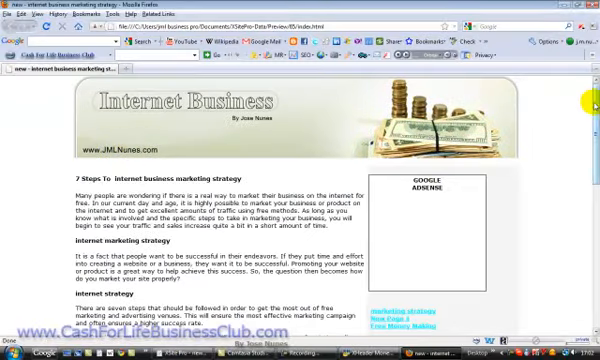
Scroll down the previewed page past the new header through the internet marketing article.
scroll(down, 3)
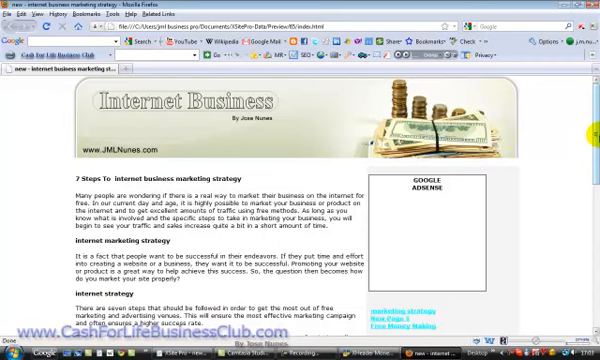
scroll(down, 3)
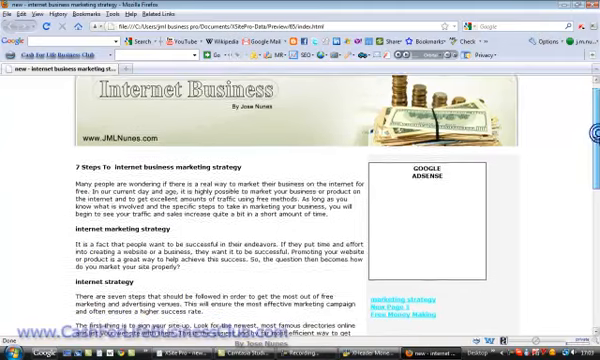
scroll(down, 3)
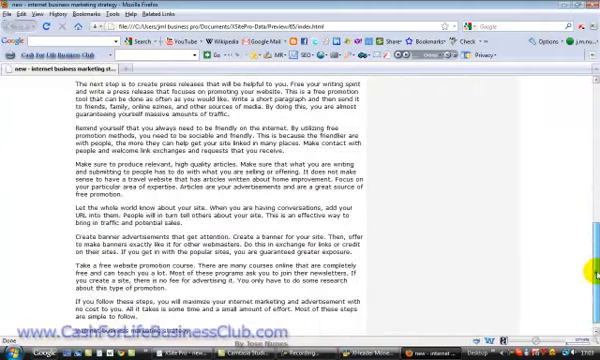
scroll(down, 3)
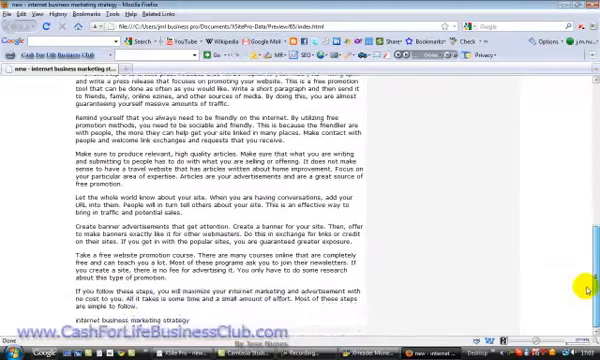